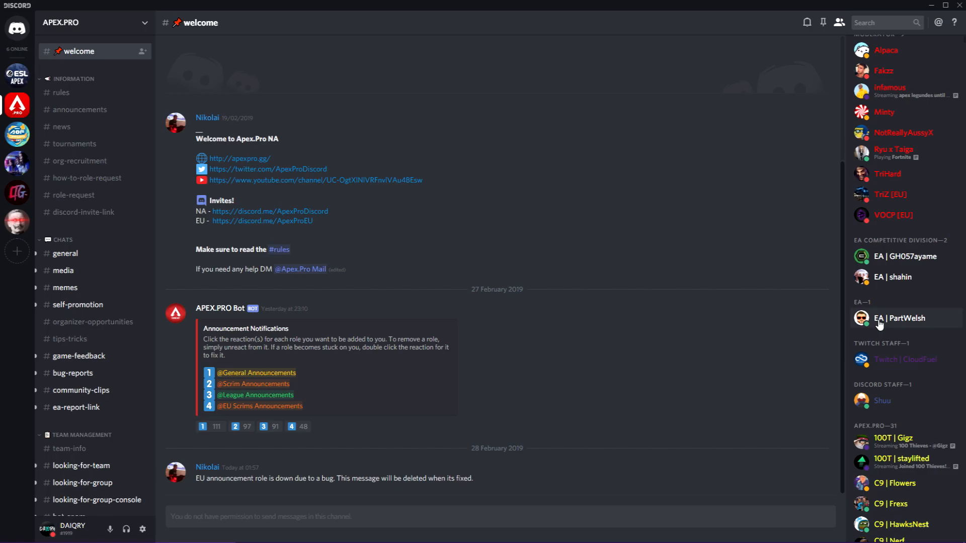
mouse_move(905, 256)
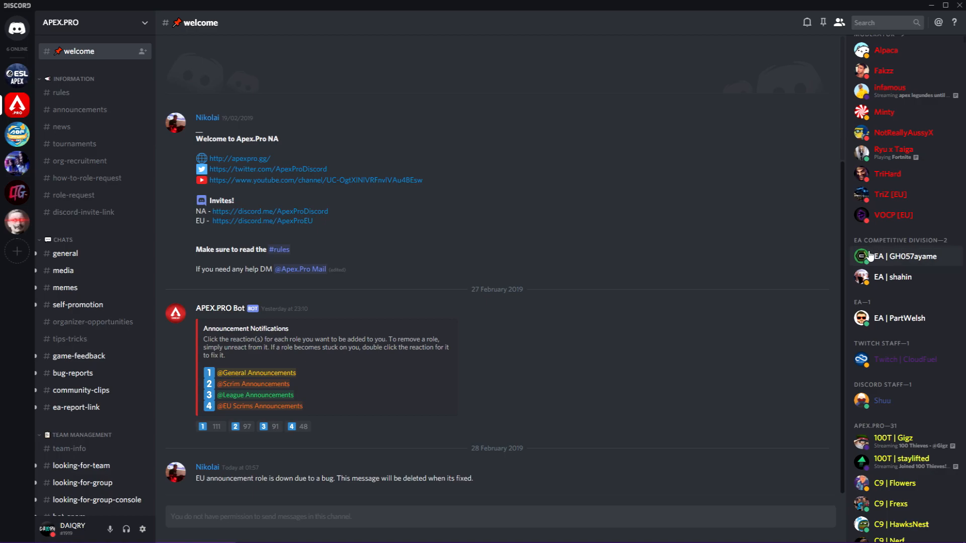
mouse_move(899, 318)
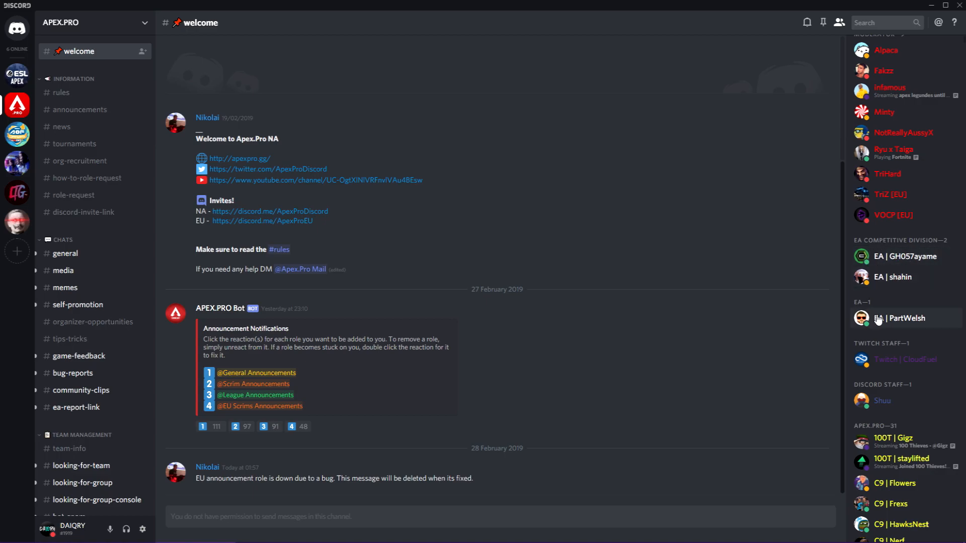
Step: Scroll through the current channel, then open the Apex.Pro #rules channel
scroll(down, 3)
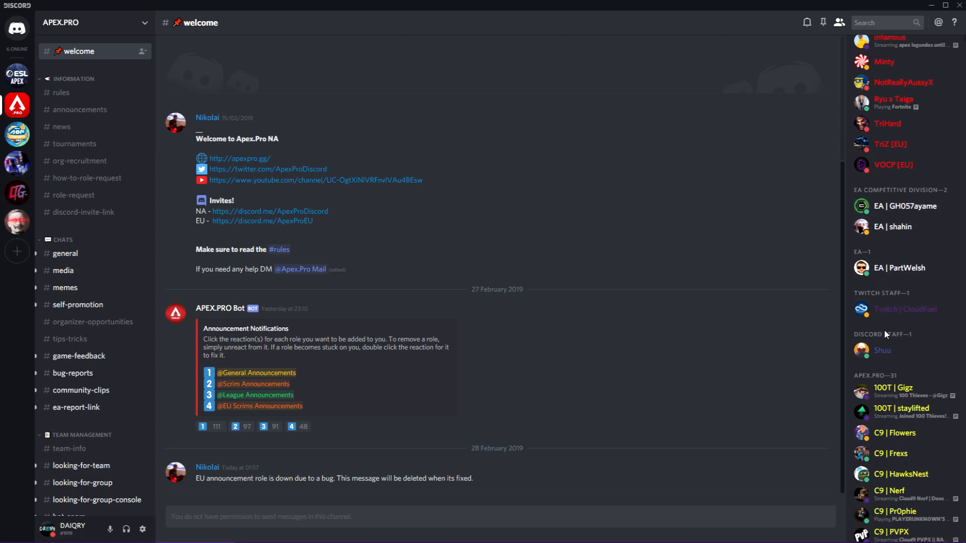
scroll(down, 3)
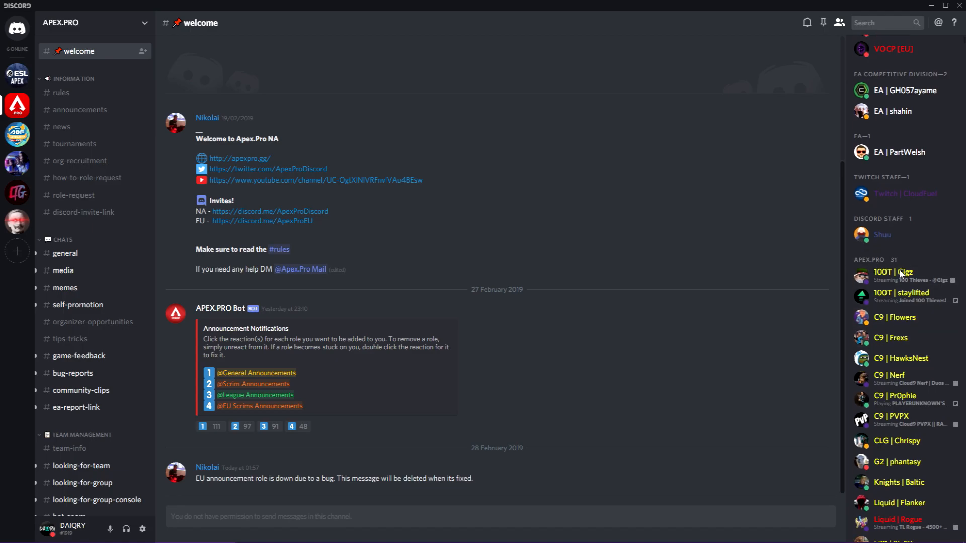
scroll(down, 3)
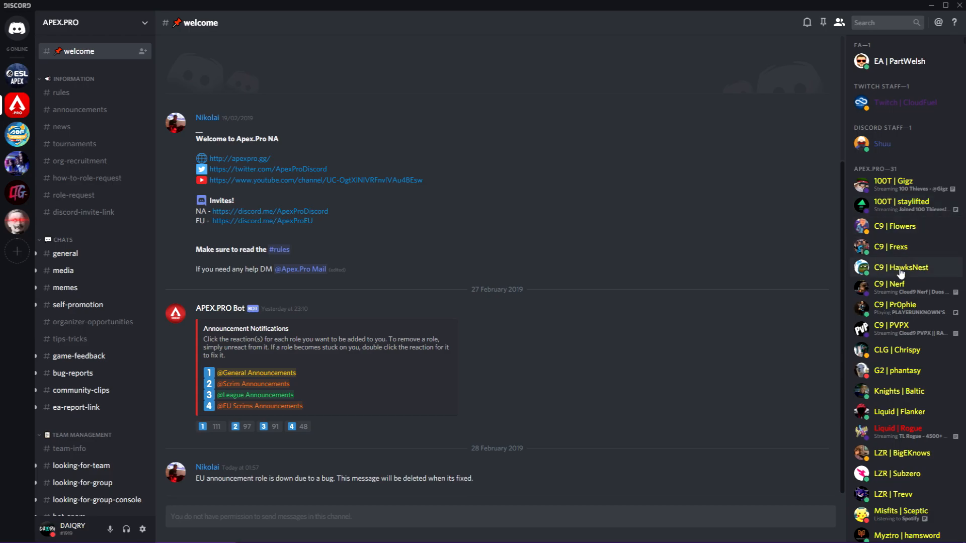
scroll(down, 3)
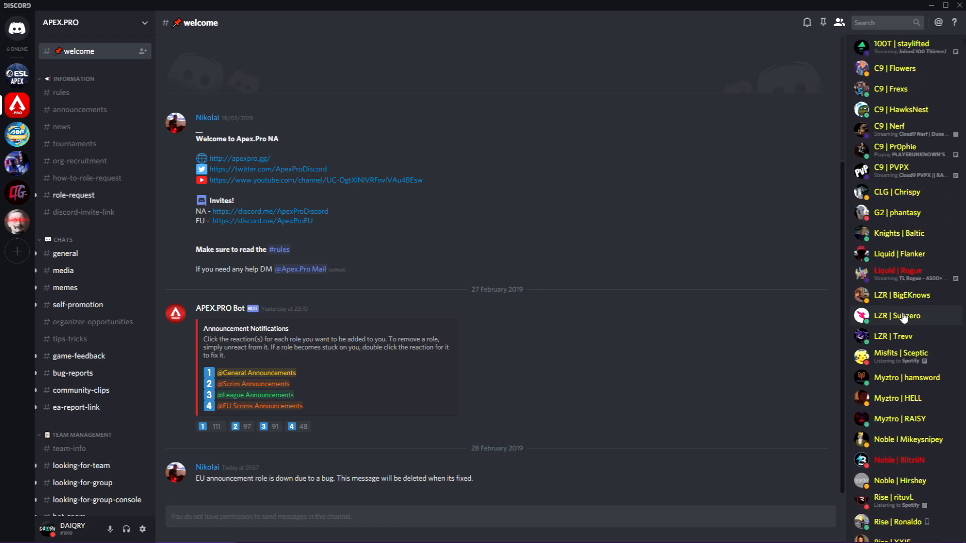
scroll(down, 3)
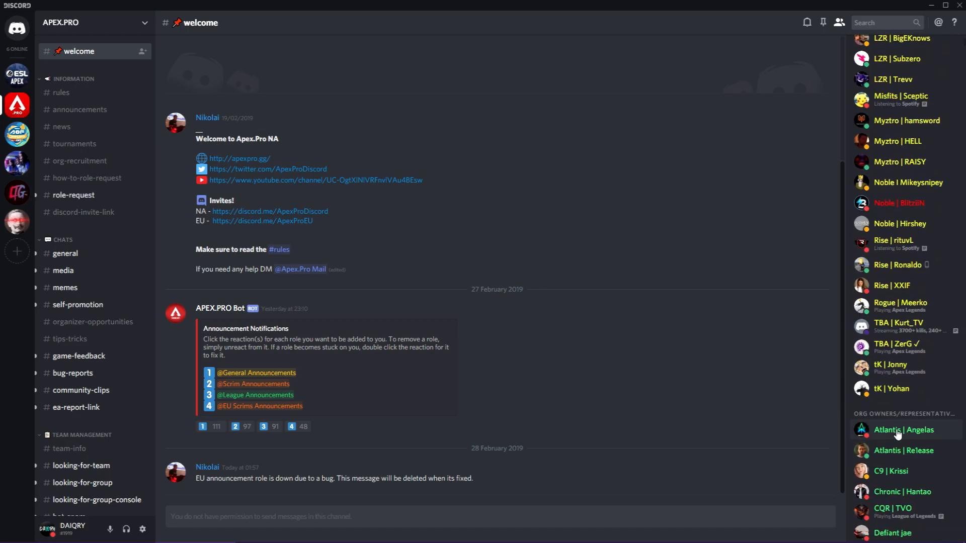
mouse_move(768, 313)
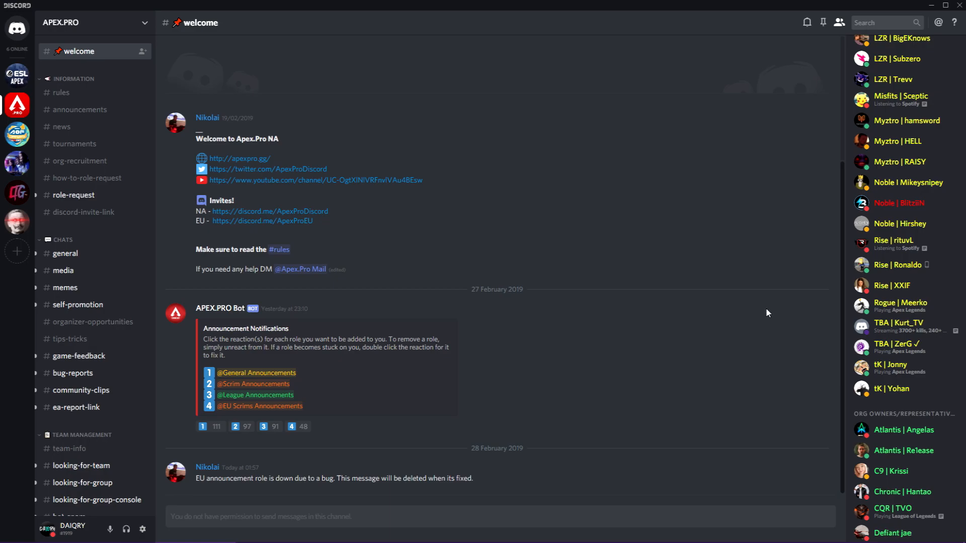
mouse_move(916, 414)
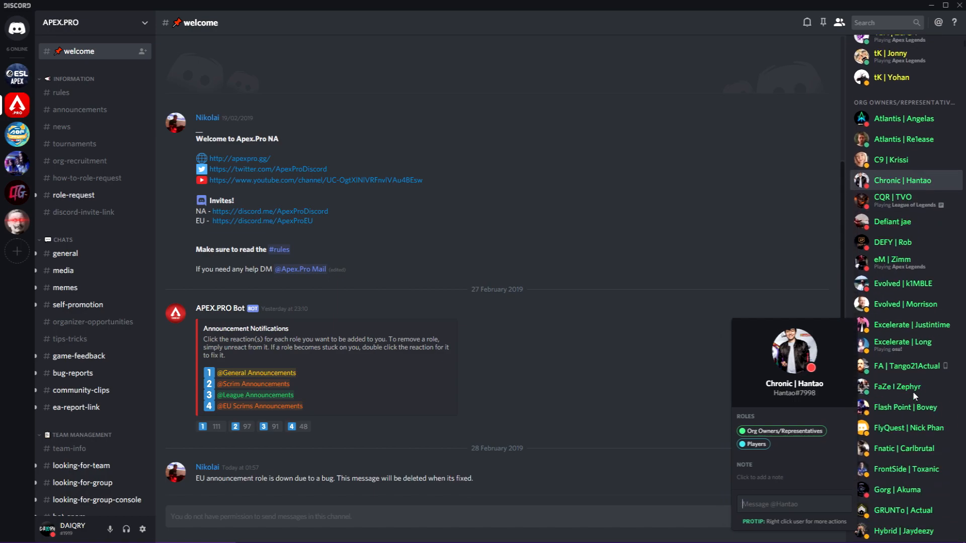
scroll(down, 3)
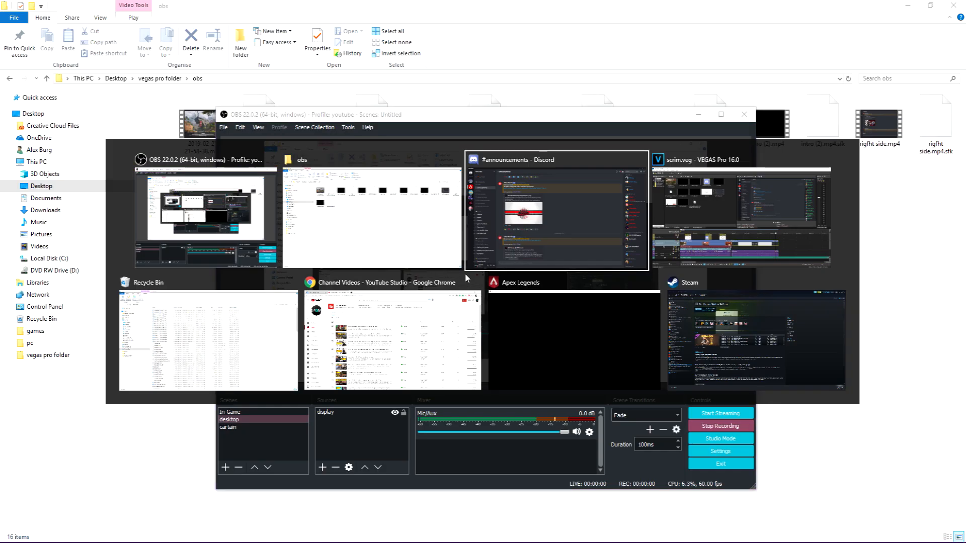
click(554, 212)
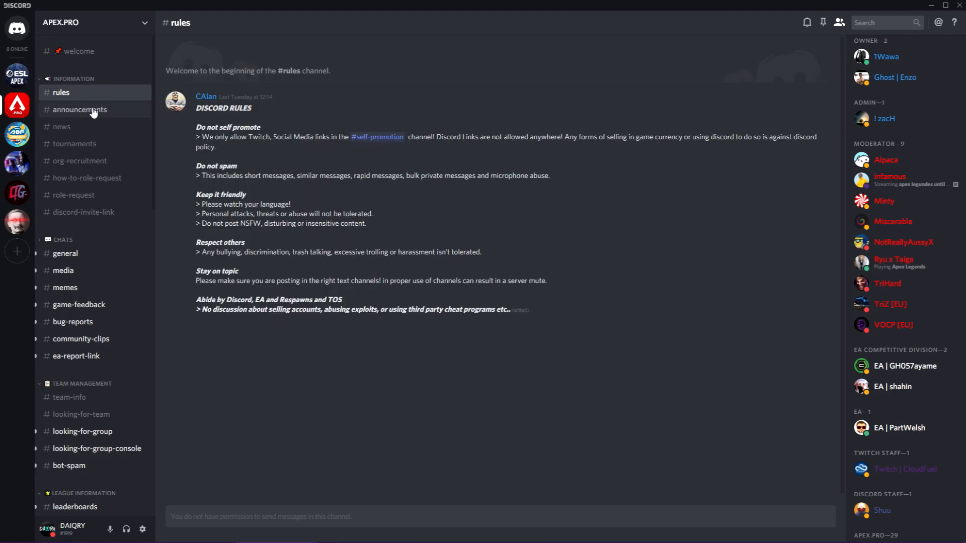
mouse_move(113, 110)
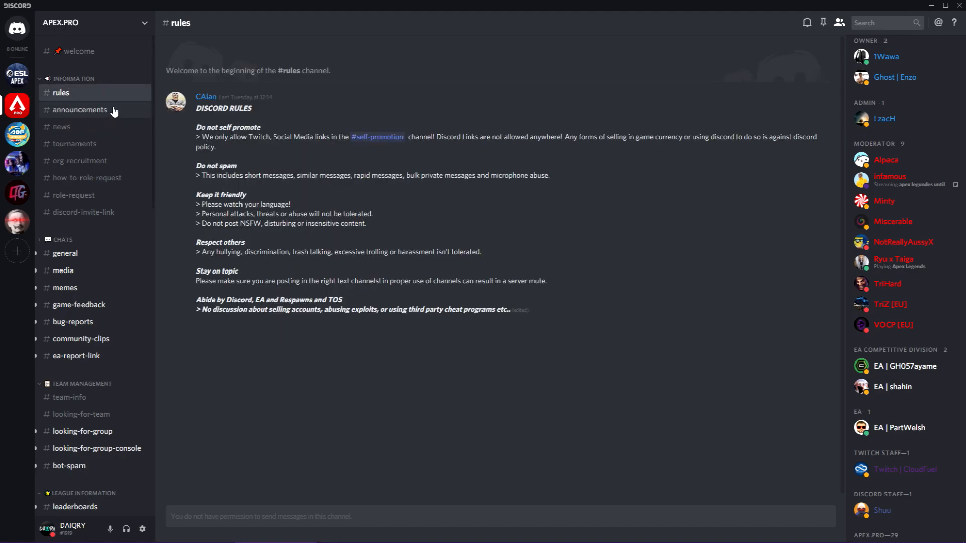
Step: Open #announcements and scroll through its team-signing posts
click(80, 110)
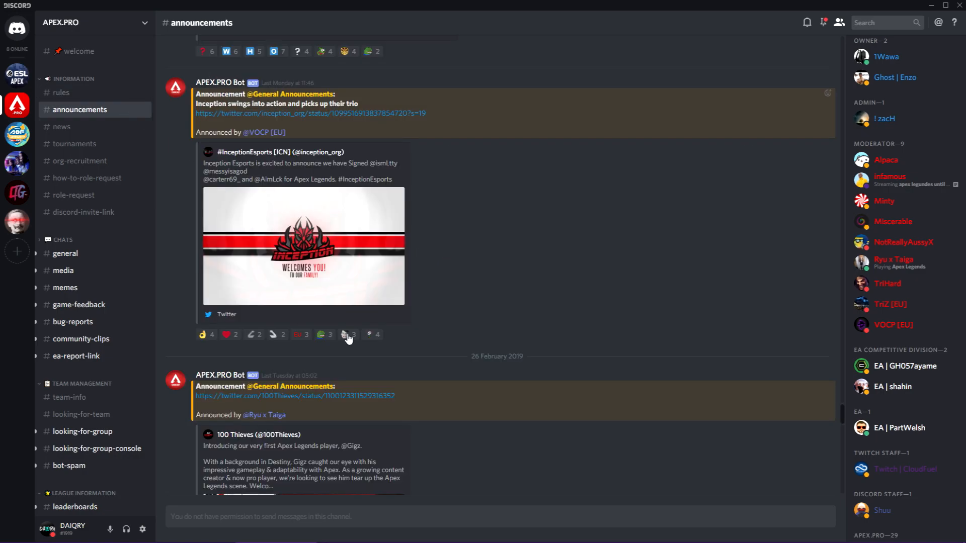
scroll(down, 3)
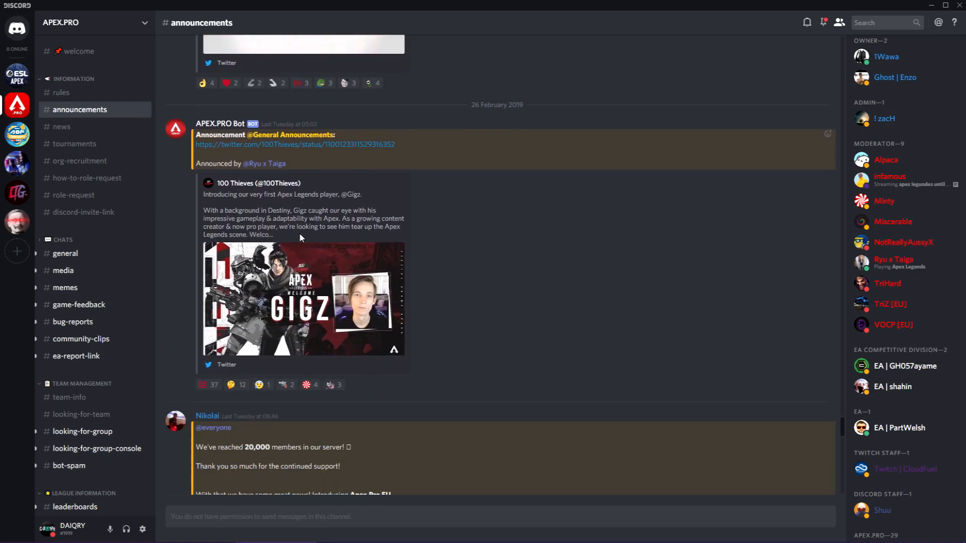
scroll(up, 3)
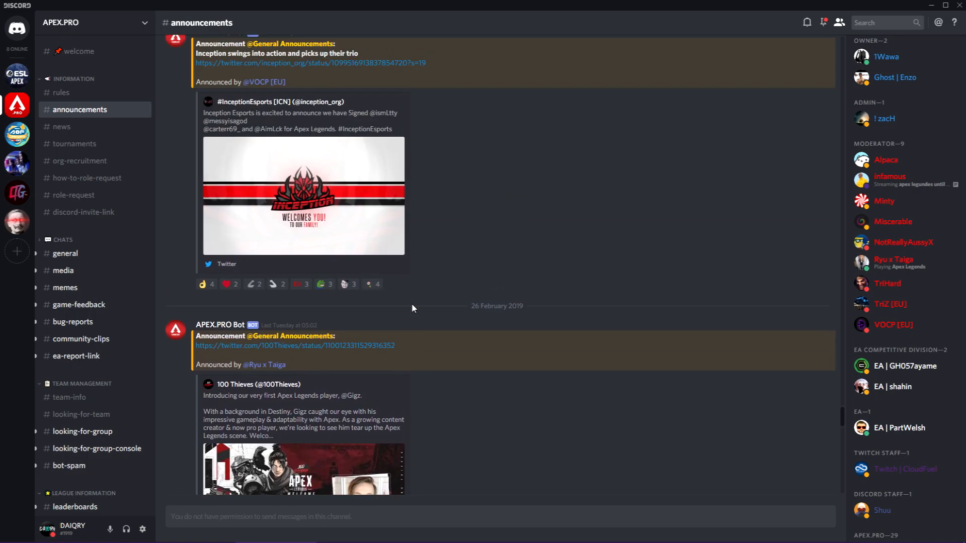
scroll(down, 3)
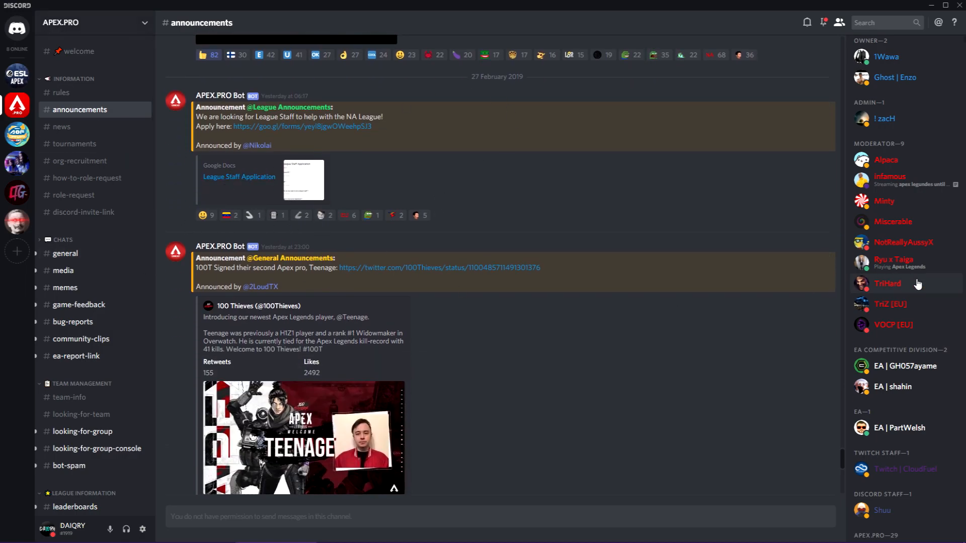
mouse_move(230, 215)
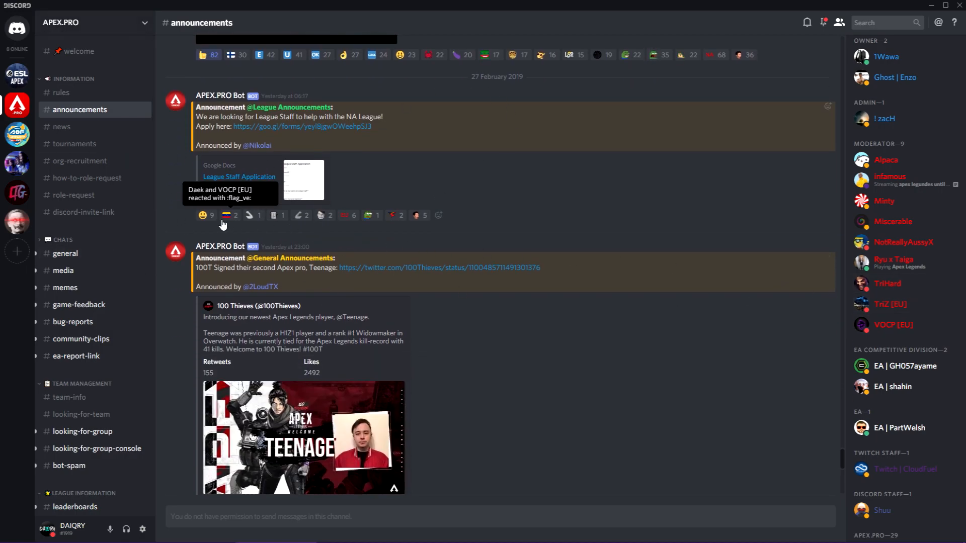
mouse_move(371, 202)
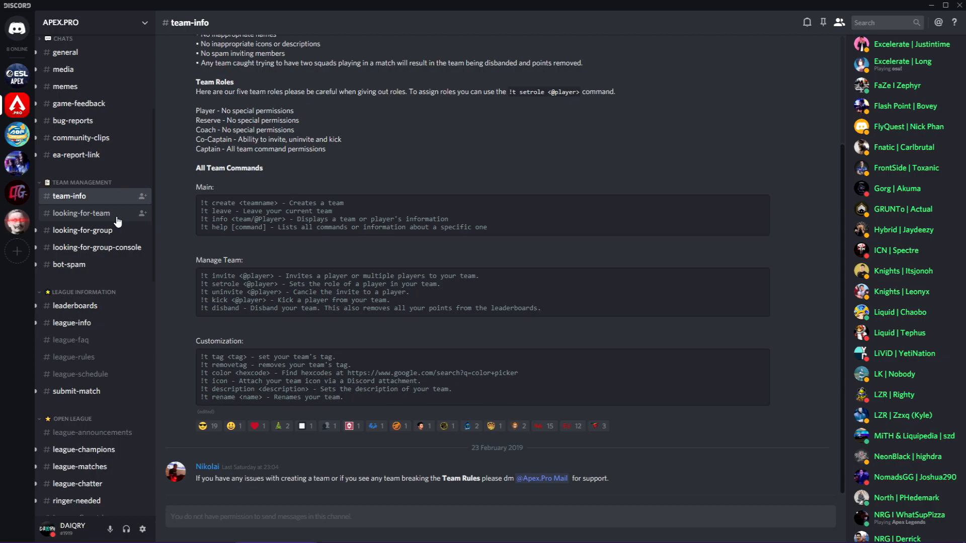
Step: Browse #looking-for-team, #looking-for-group and #looking-for-group-console, then open #leaderboards
click(80, 213)
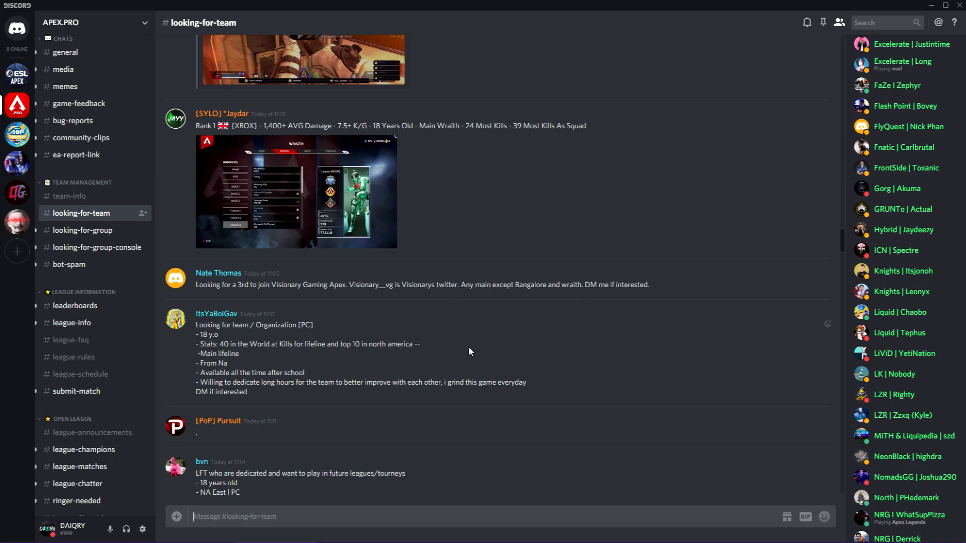
mouse_move(470, 314)
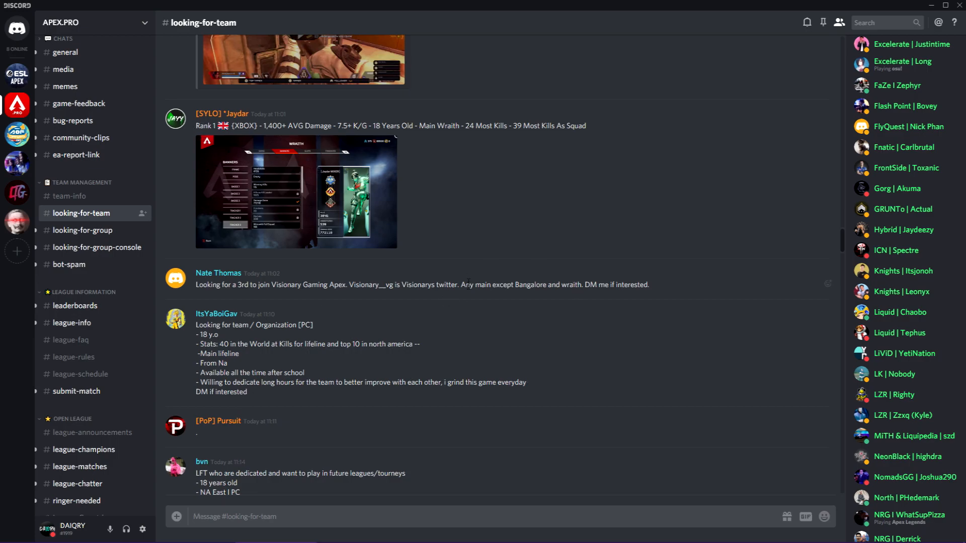
scroll(down, 3)
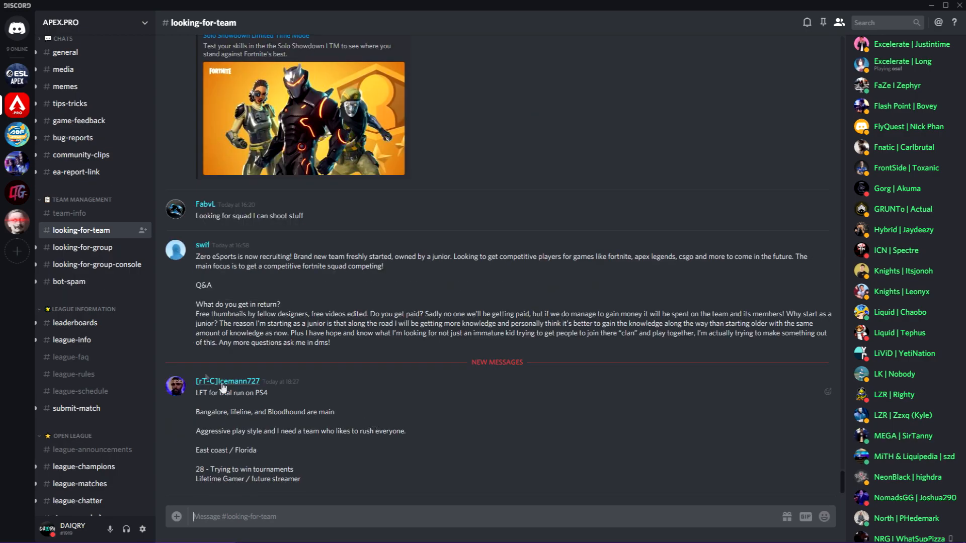
click(82, 246)
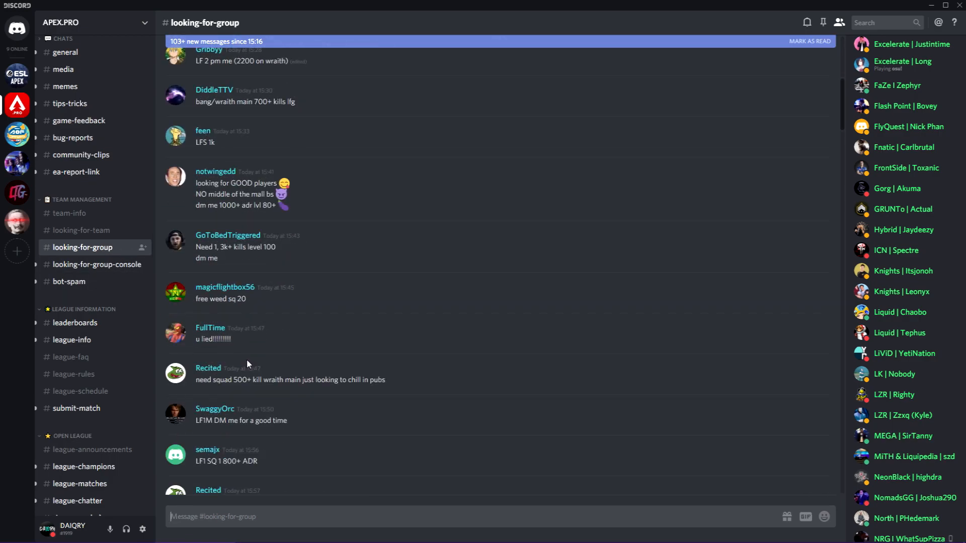
click(96, 264)
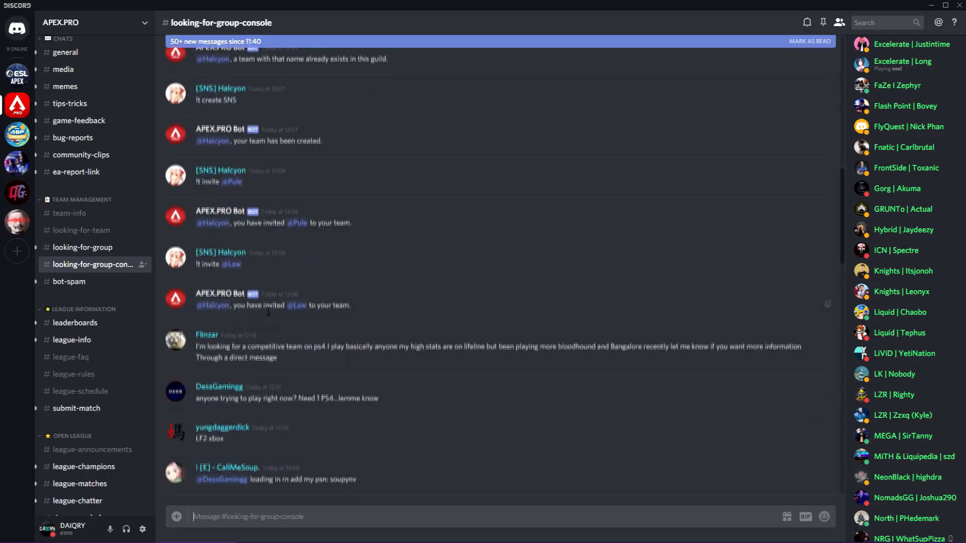
click(74, 322)
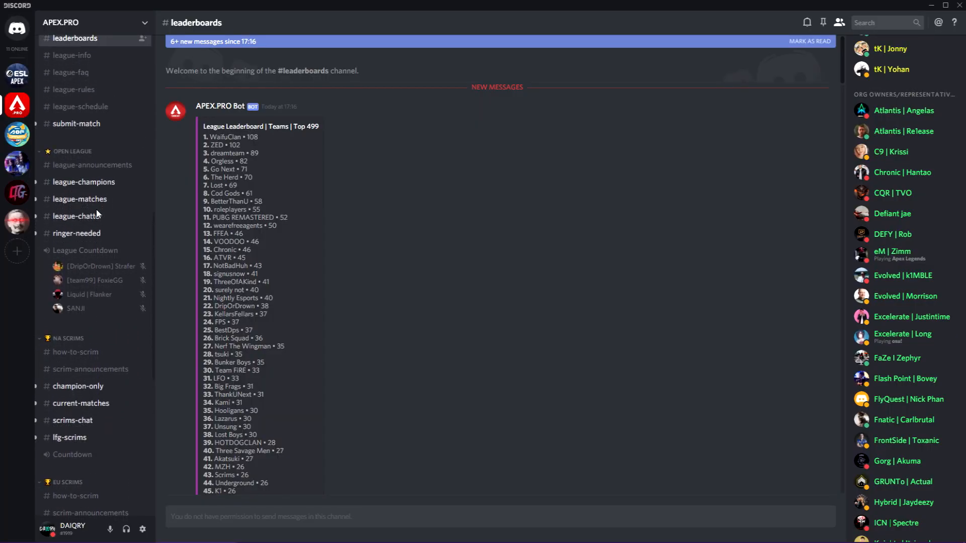
mouse_move(79, 216)
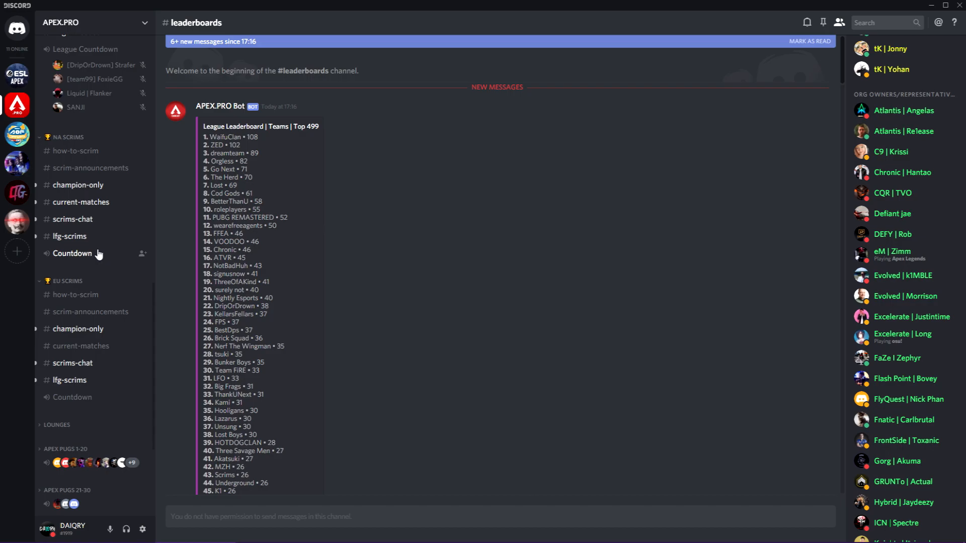
mouse_move(105, 236)
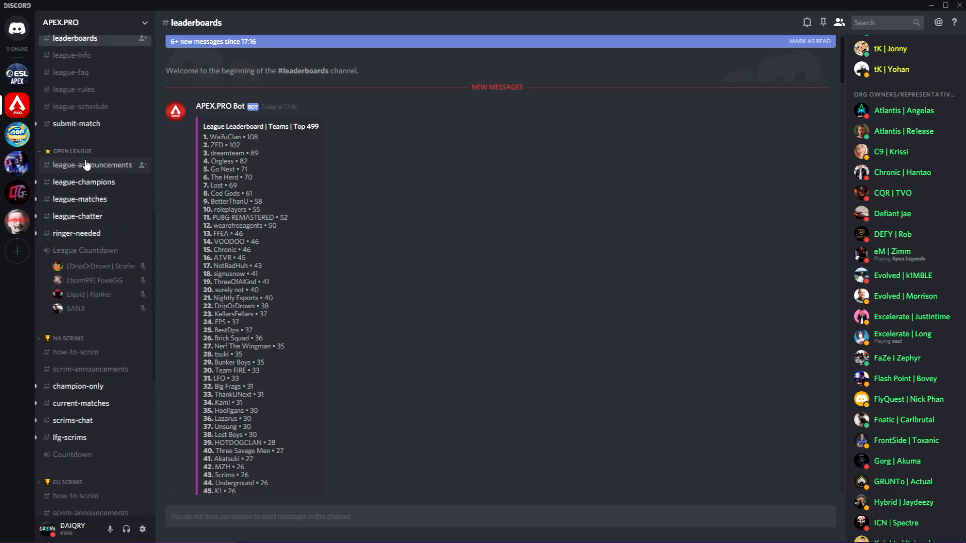
mouse_move(80, 174)
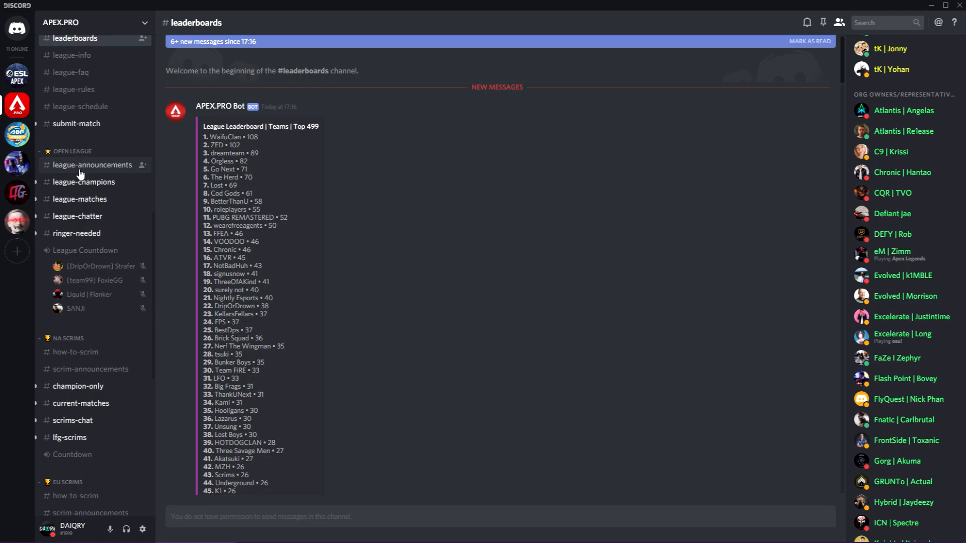
mouse_move(173, 159)
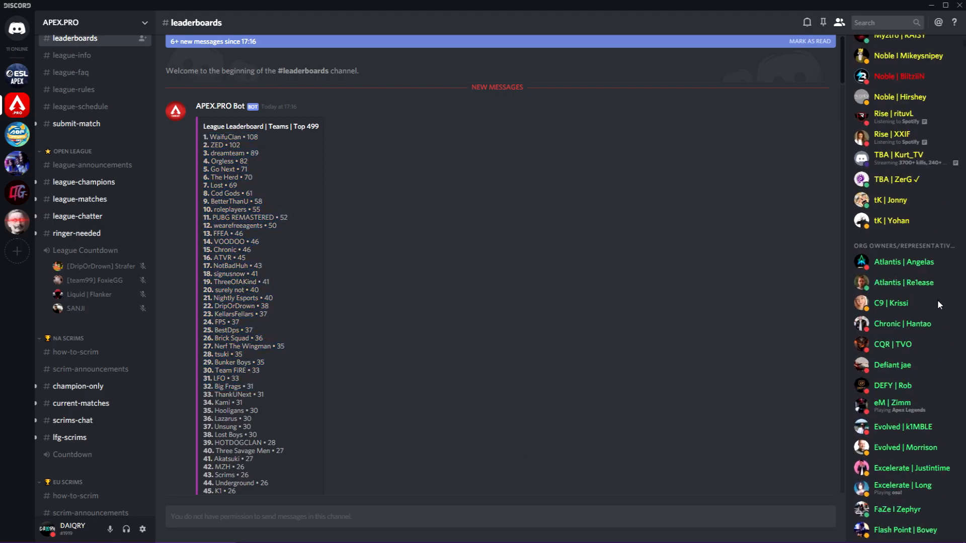
scroll(down, 3)
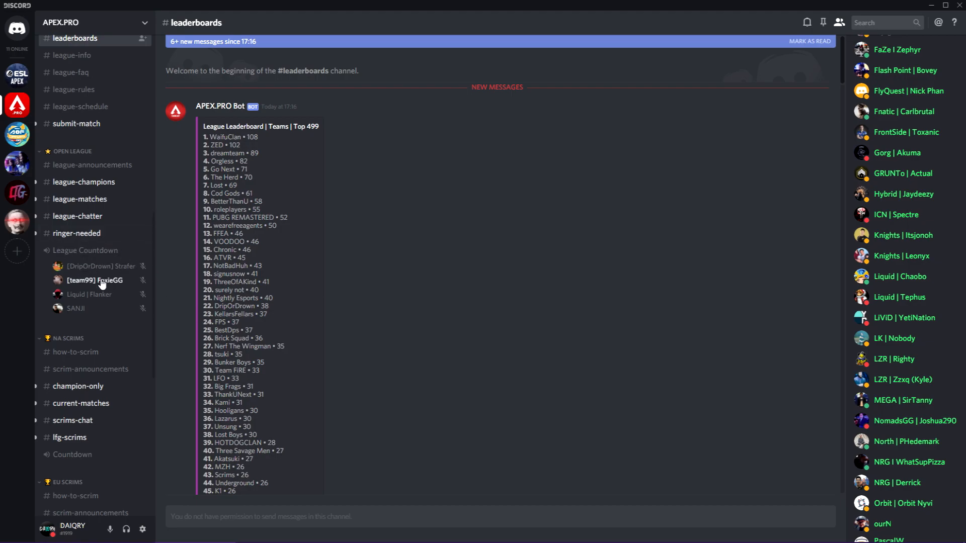
mouse_move(28, 276)
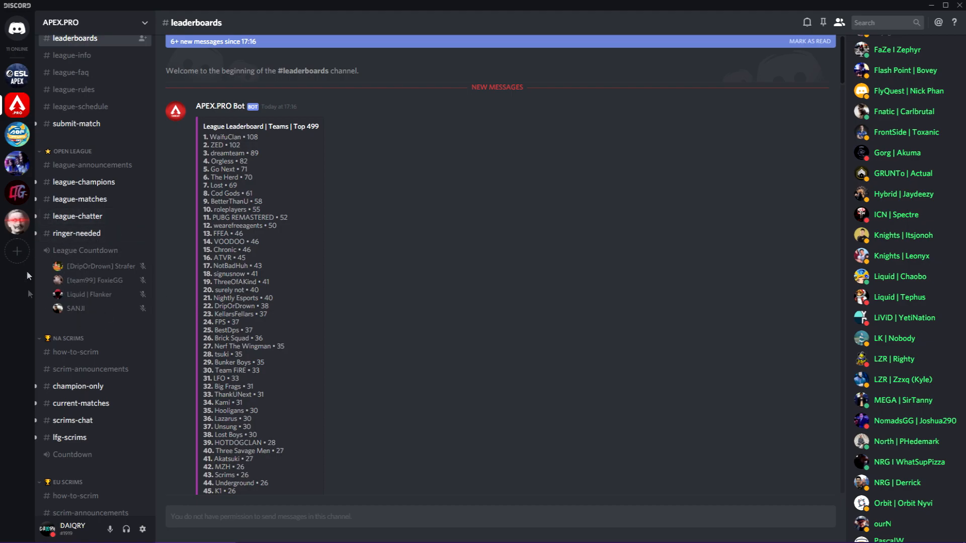
scroll(down, 3)
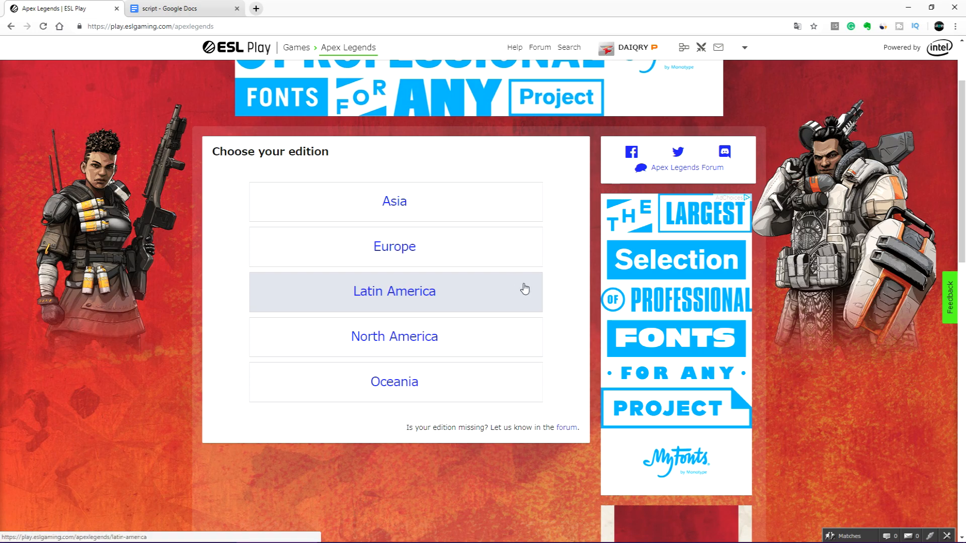
mouse_move(93, 27)
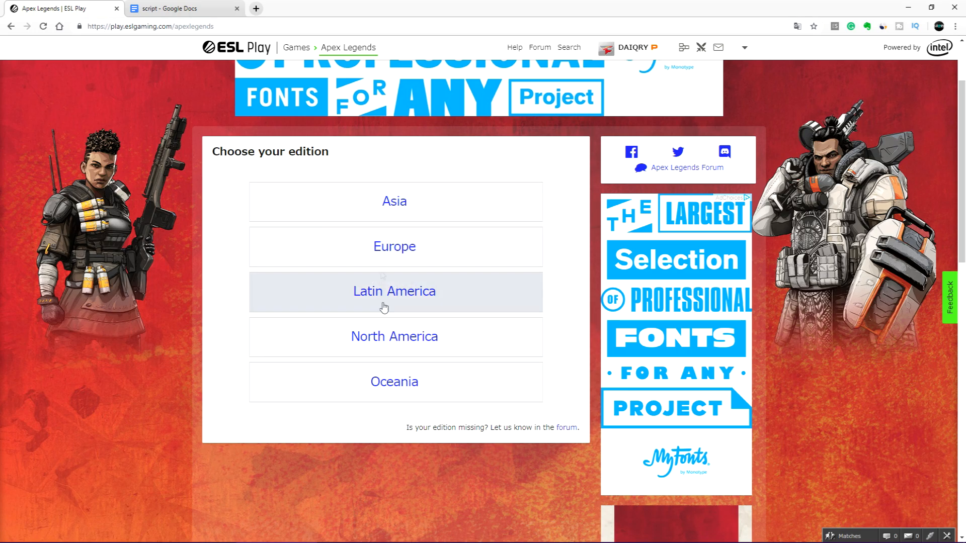
mouse_move(393, 336)
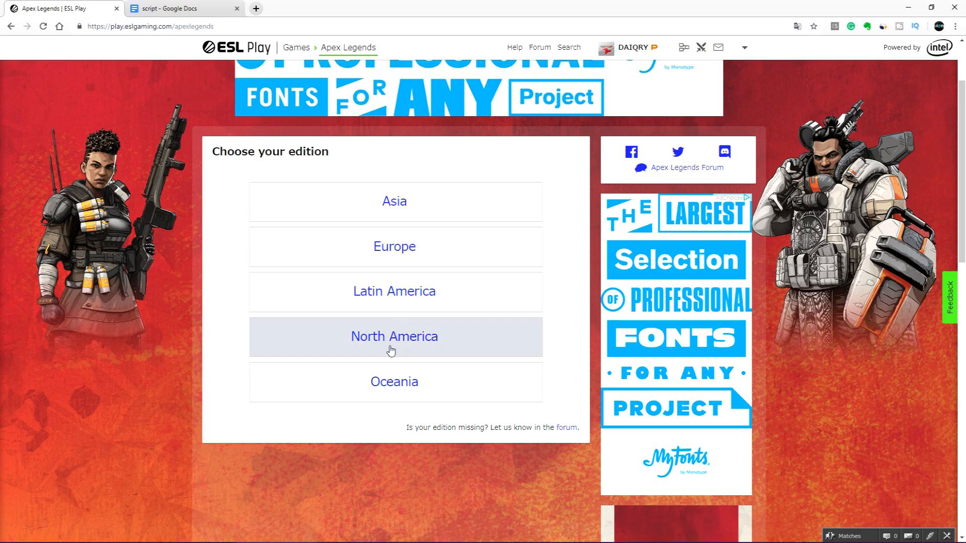
Step: Pick the North America edition and open the Apex Legends 3on3 Open Cup #1 page
click(393, 337)
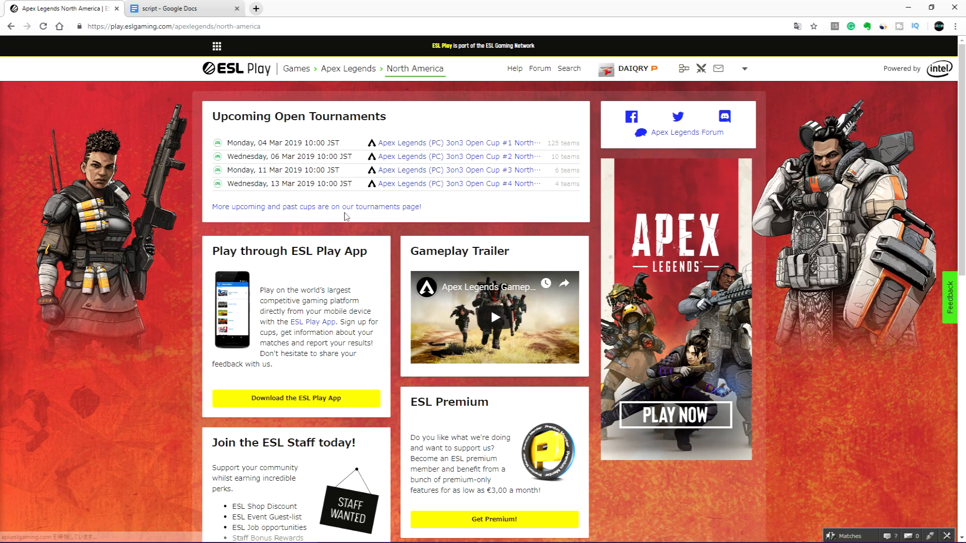
click(456, 142)
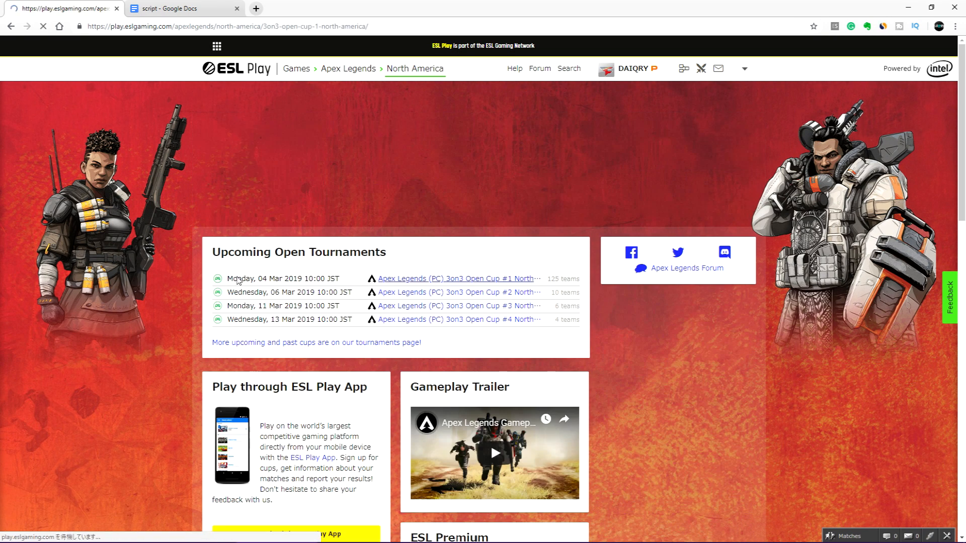
click(458, 278)
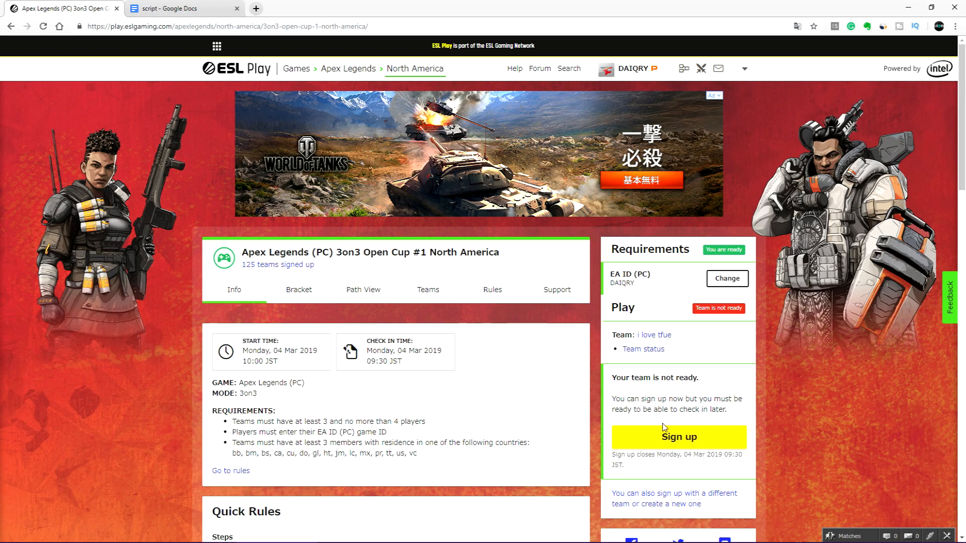
Step: Create the team 'i hate tfue' and review then close its readiness status
click(677, 437)
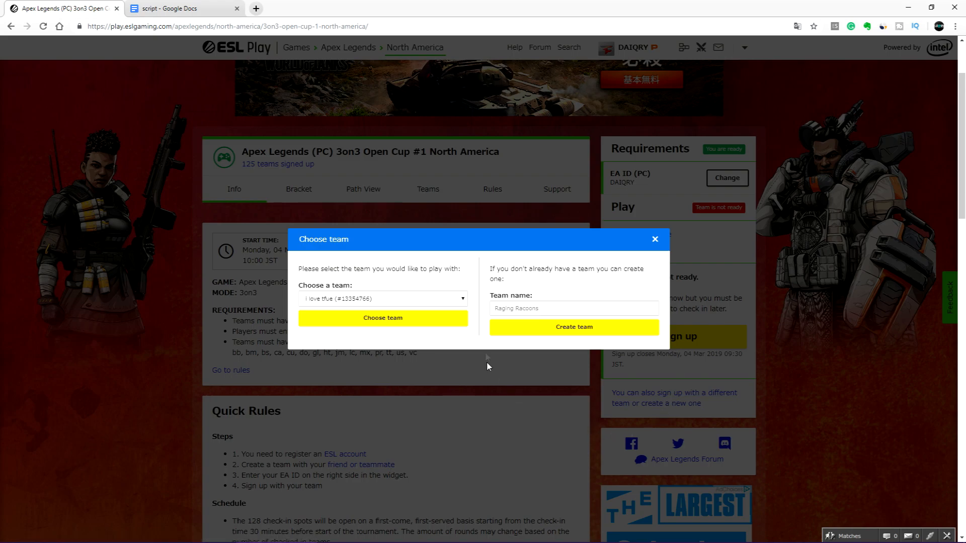
click(573, 308)
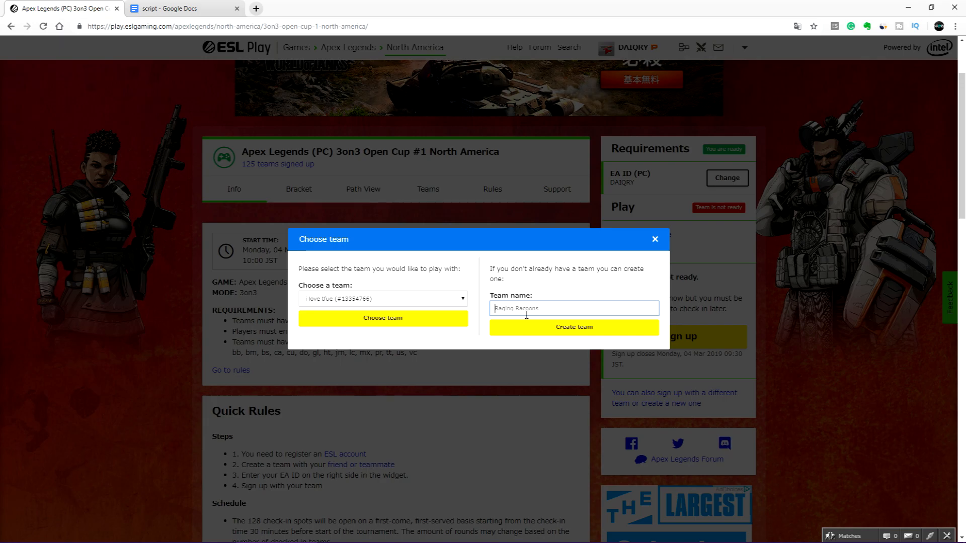
text(i hate tfue)
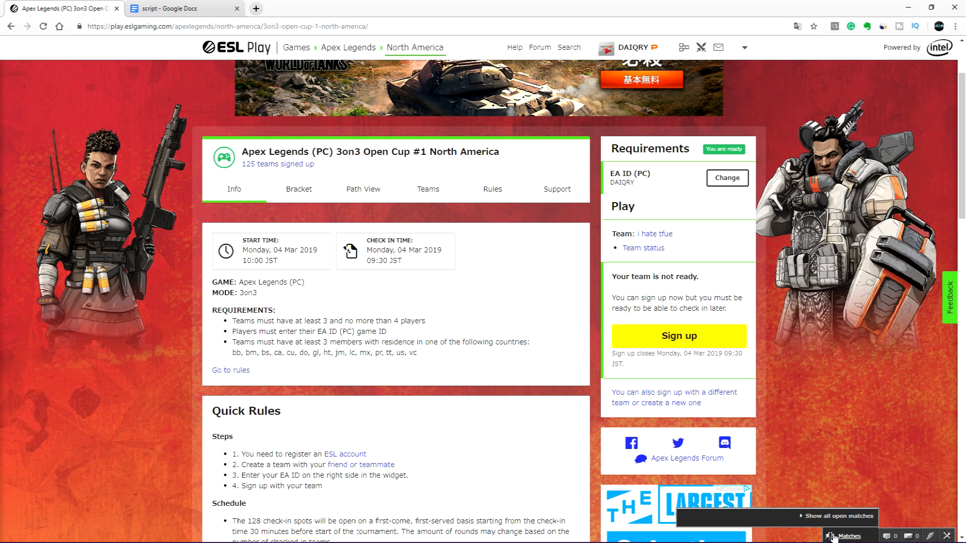
click(642, 247)
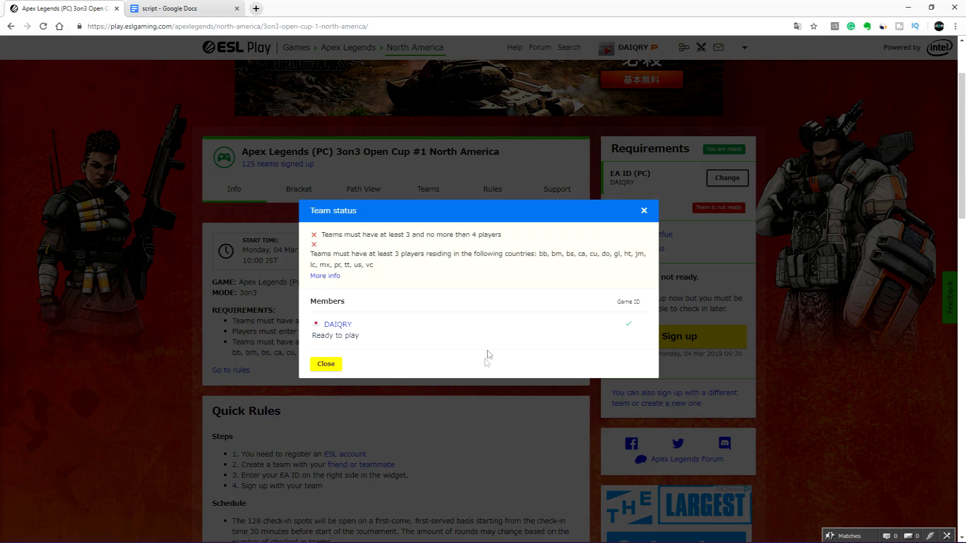
click(326, 363)
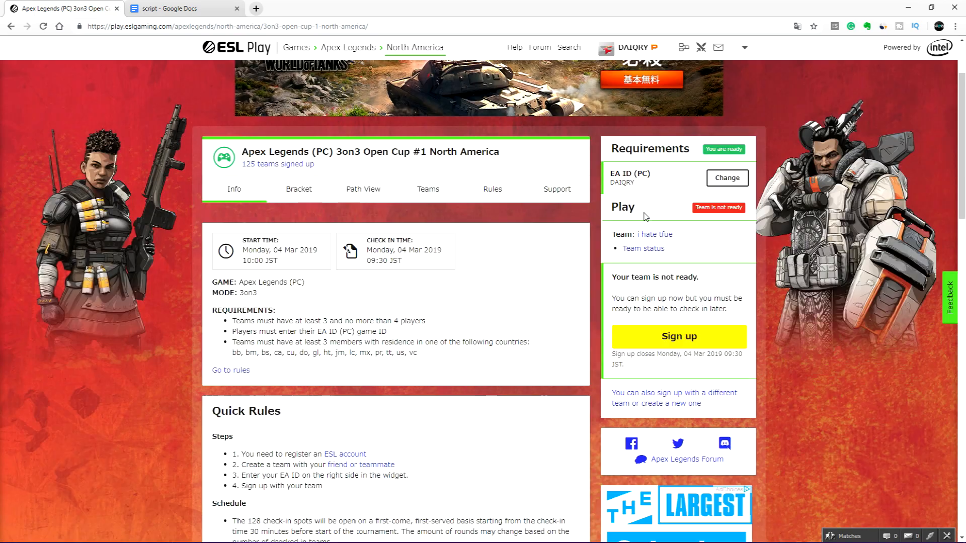
scroll(down, 3)
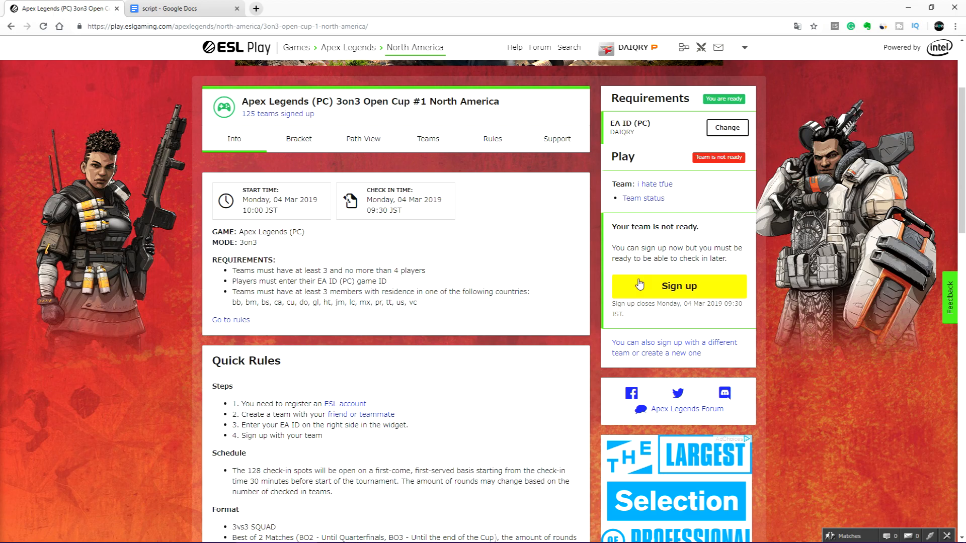
click(676, 285)
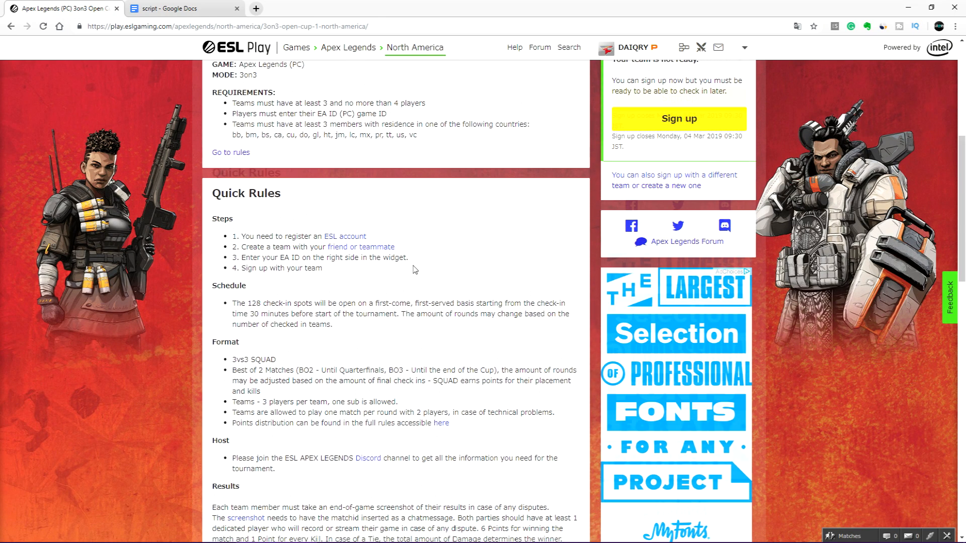
scroll(down, 3)
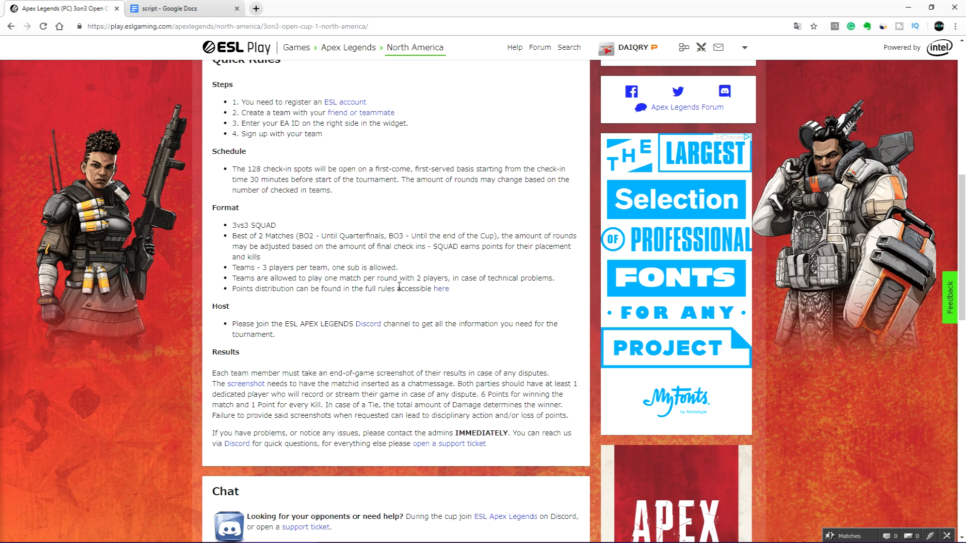
mouse_move(414, 273)
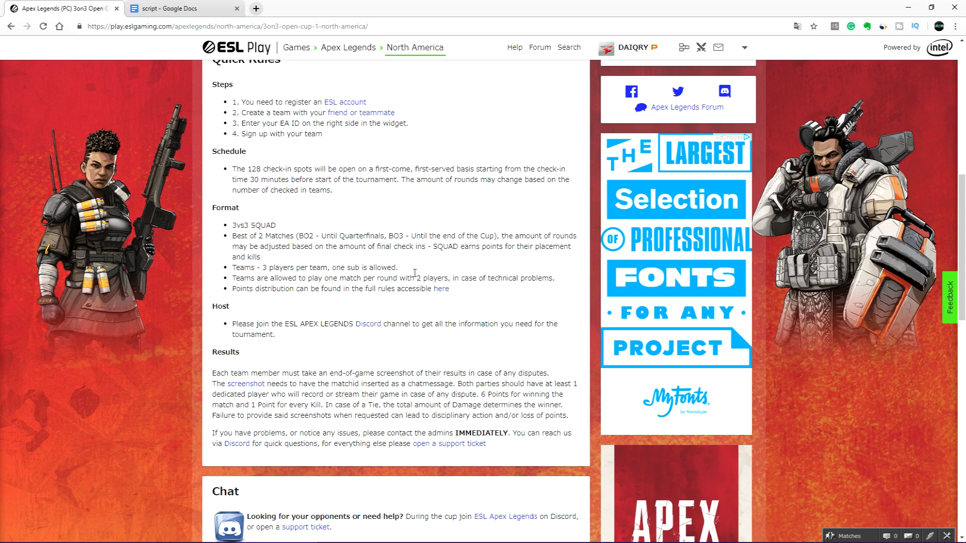